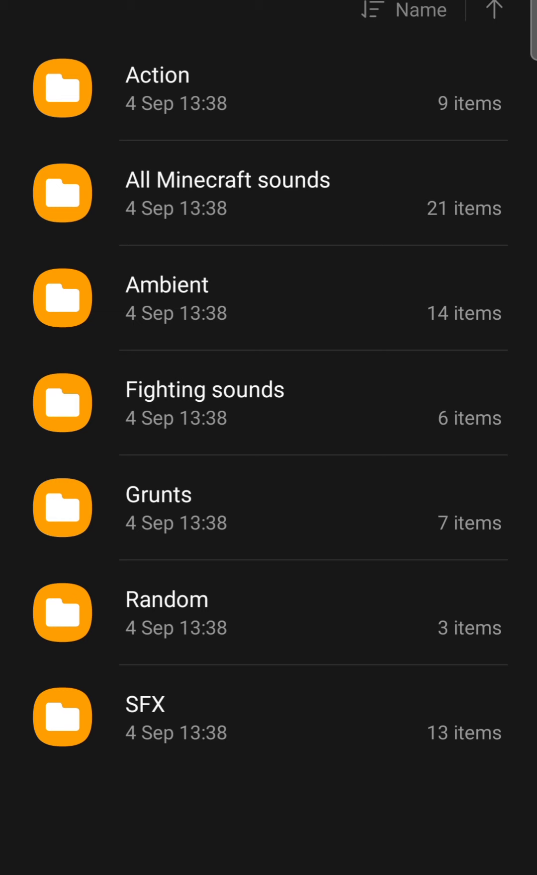
Open the Action folder and scroll through its explosion, weapon and helicopter MP3s.
drag(158, 123, 477, 145)
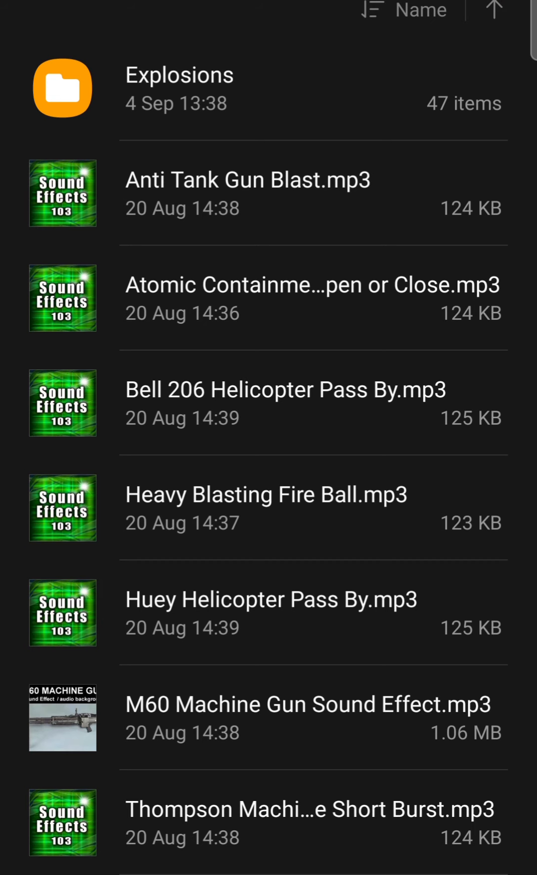
scroll(down, 3)
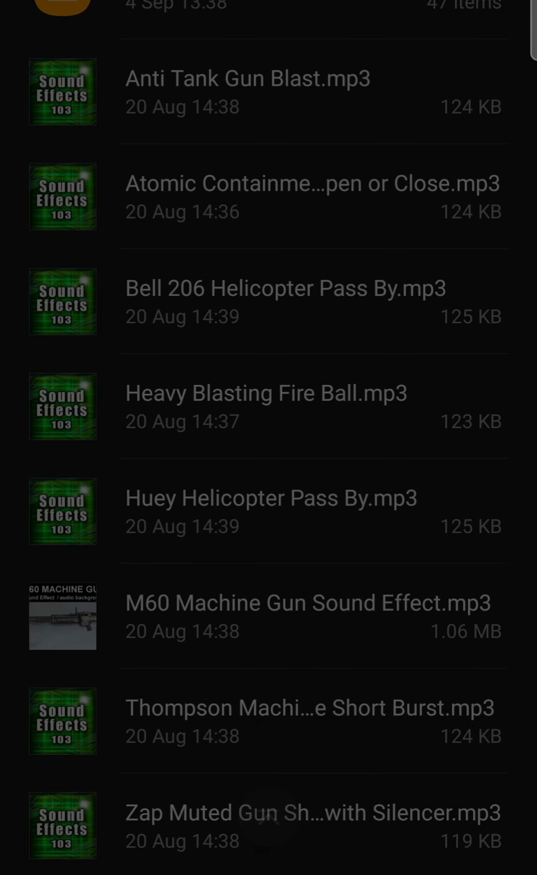
Browse the Minecraft ambient folders and preview addition1.wav and animal1.wav, skipping ahead in each.
click(247, 78)
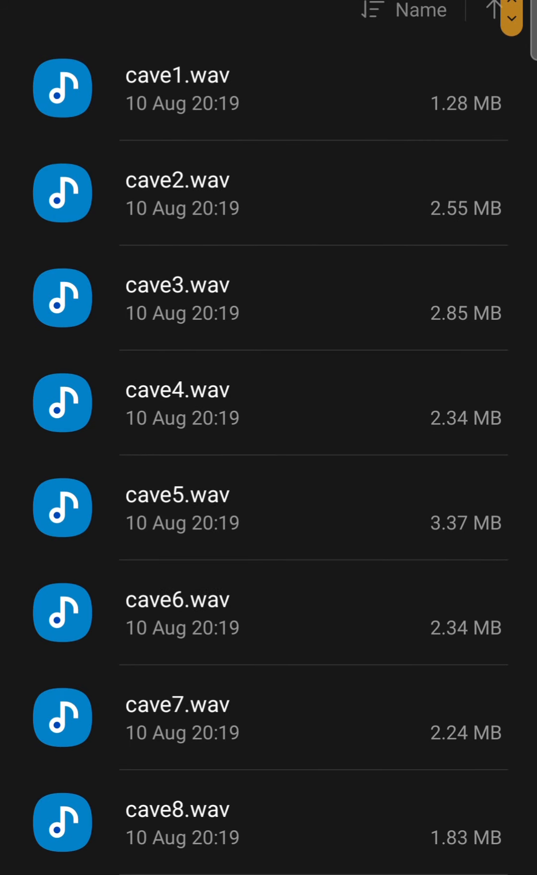
click(176, 88)
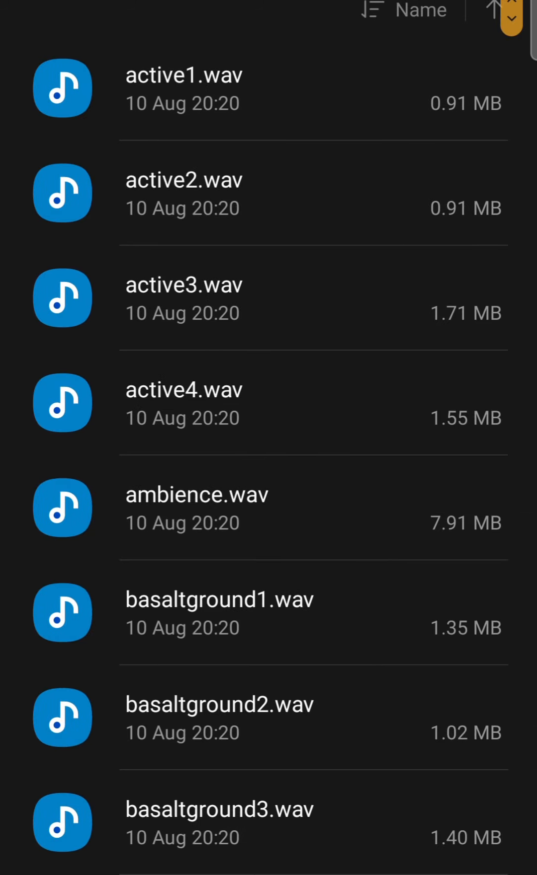
click(182, 88)
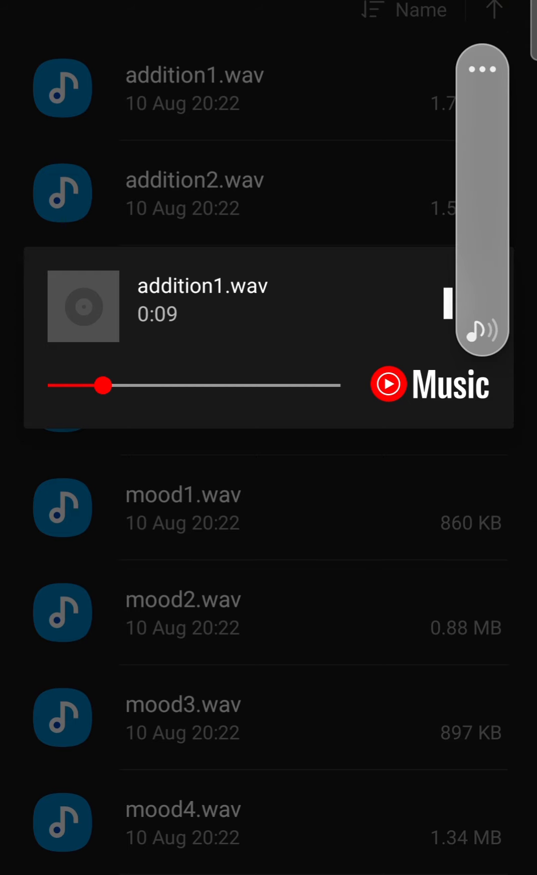
drag(103, 385, 165, 385)
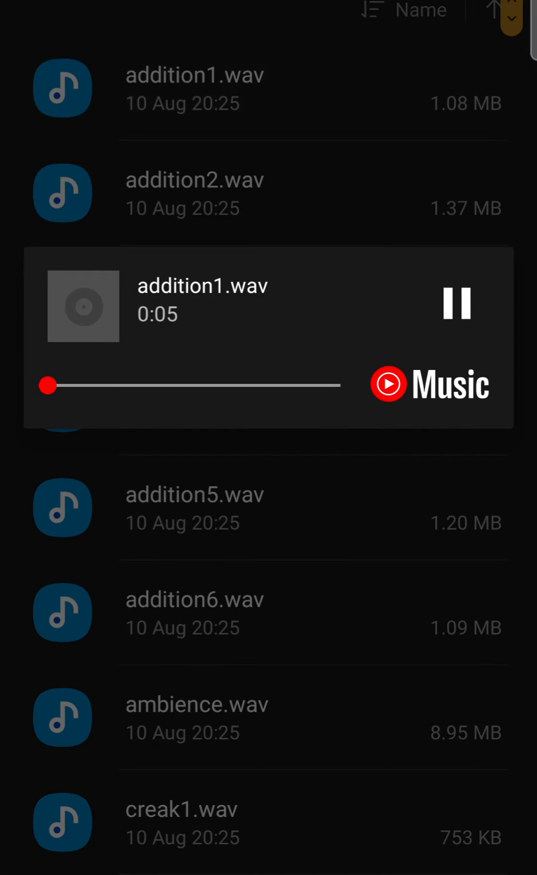
drag(48, 385, 145, 385)
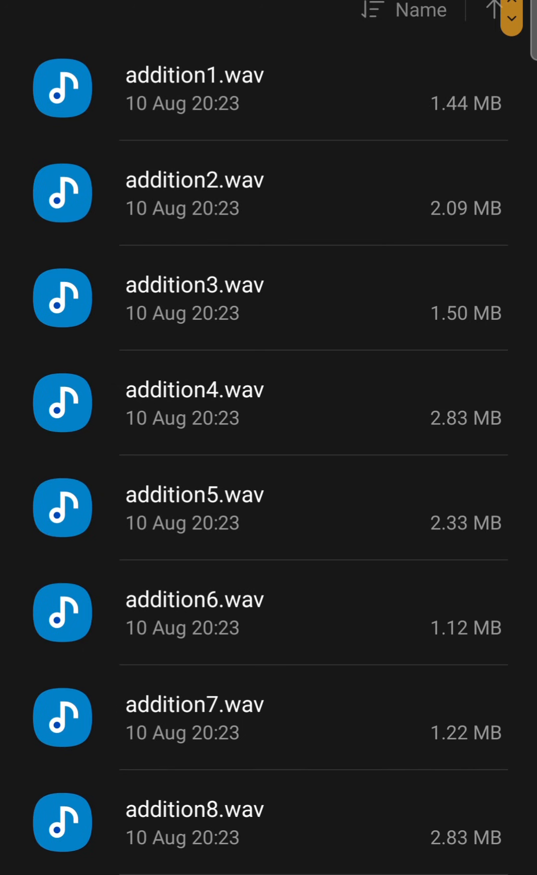
click(194, 87)
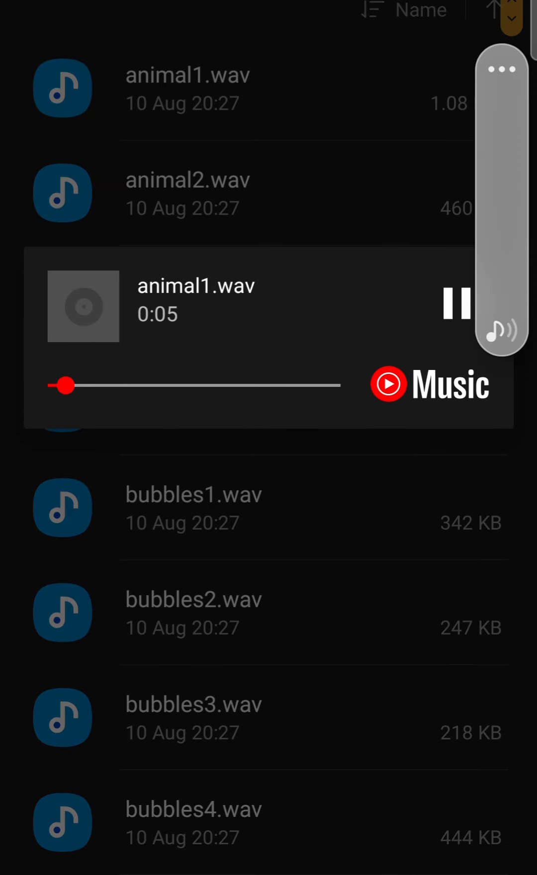
drag(65, 385, 165, 385)
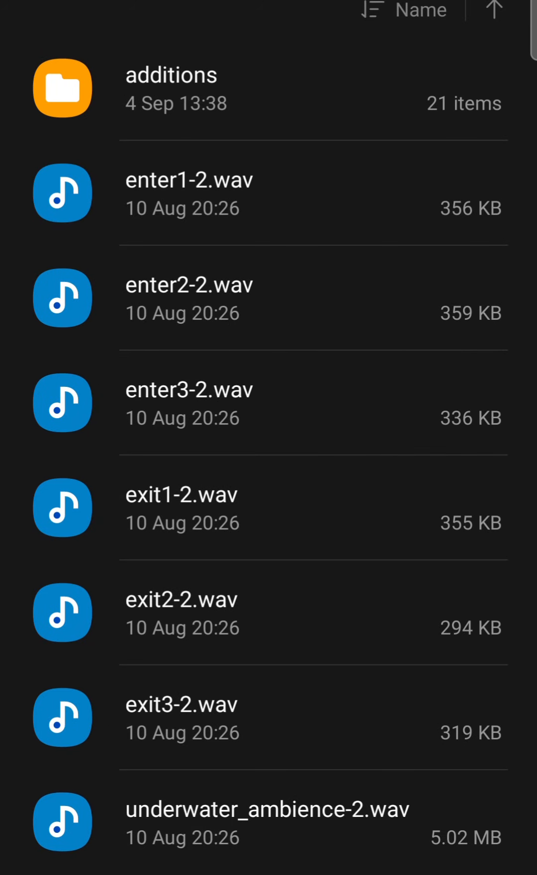
Look through the damage sounds folder, then scroll the Minecraft folders toward fire.
click(189, 194)
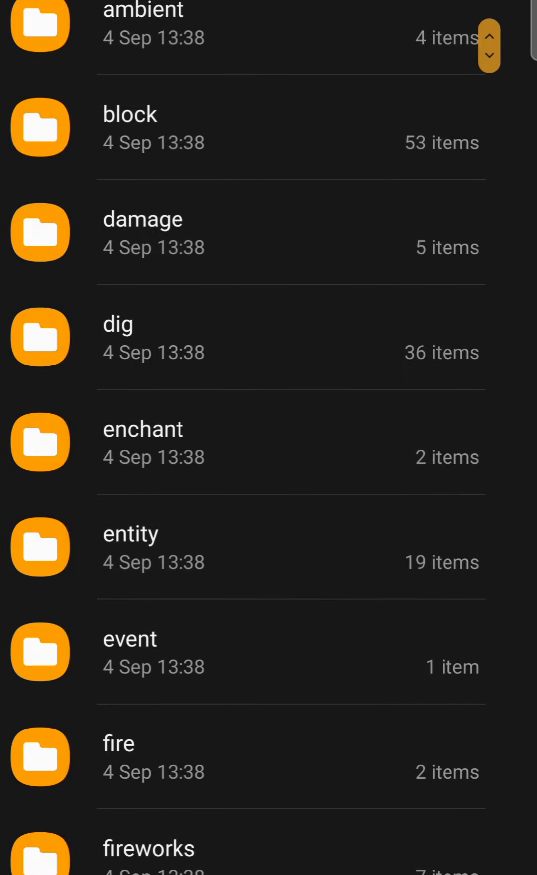
scroll(down, 3)
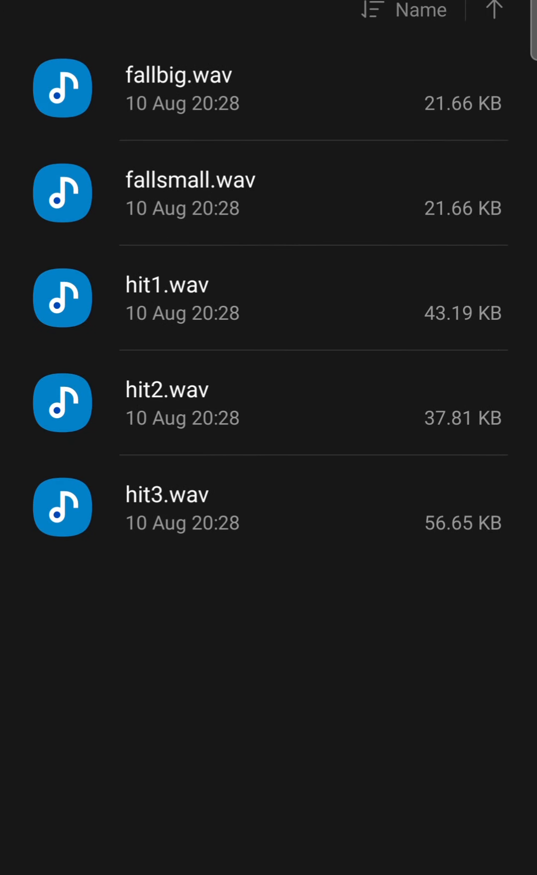
click(178, 75)
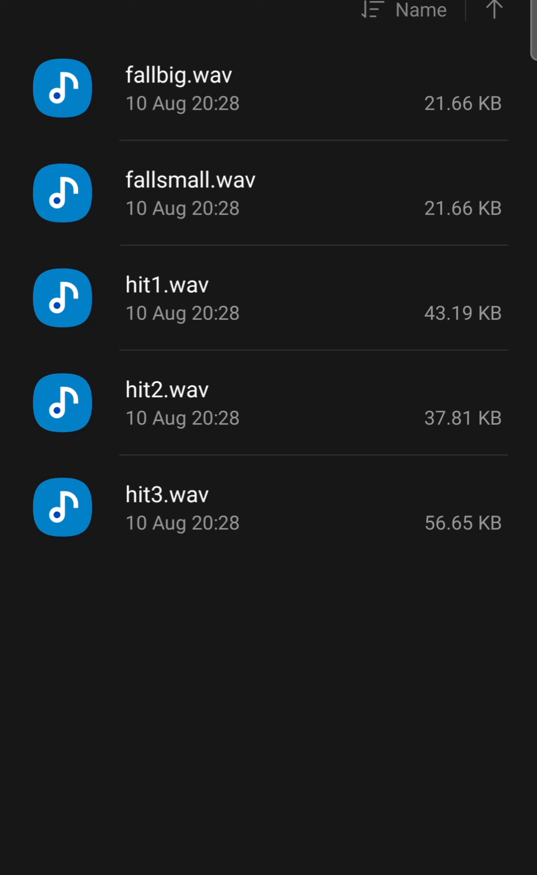
click(189, 194)
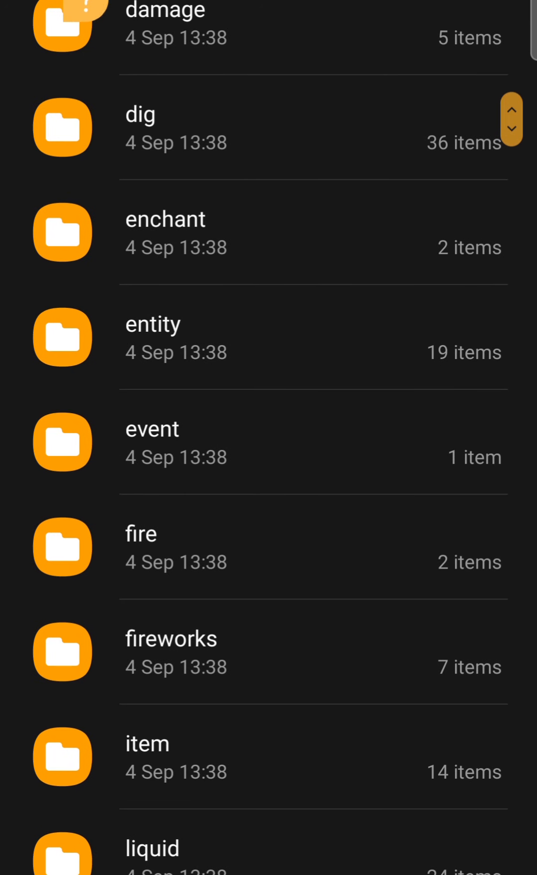
scroll(down, 3)
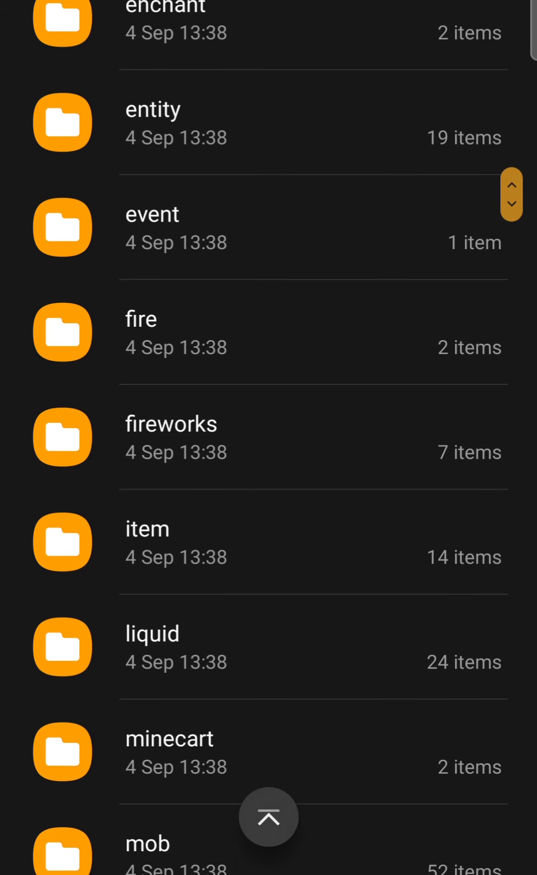
scroll(down, 3)
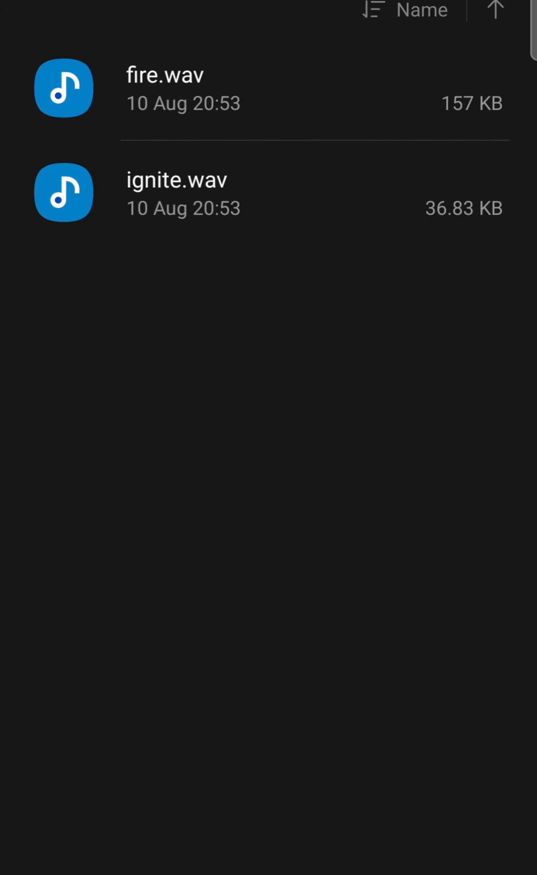
Preview inside.wav with two seek-bar skips, then scroll the Minecraft sound folder list.
click(165, 88)
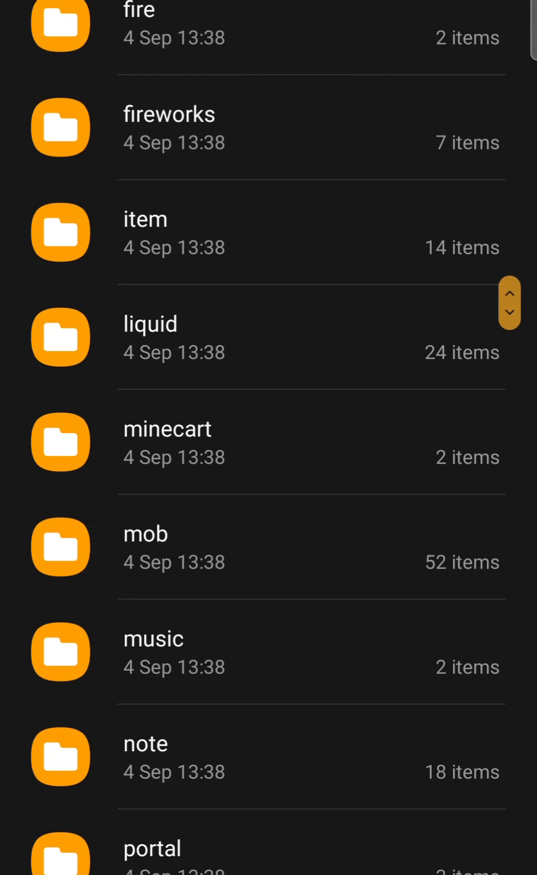
scroll(down, 3)
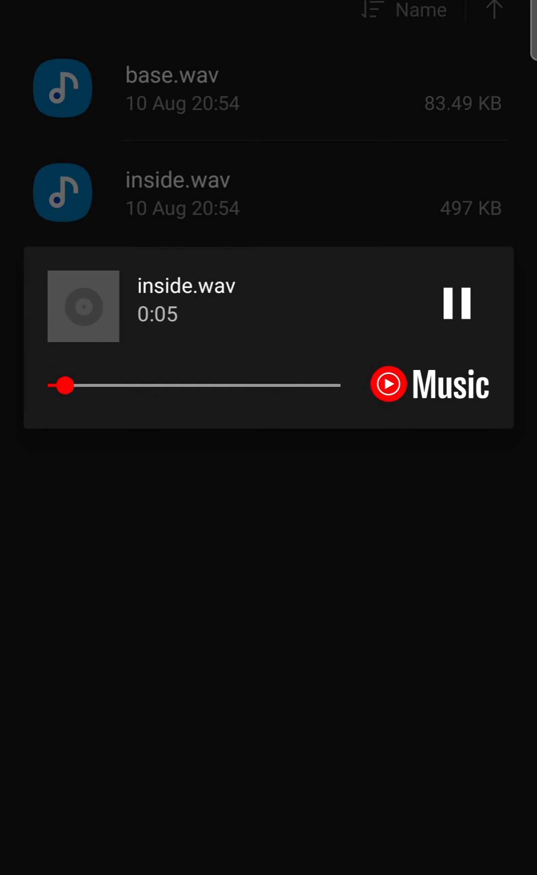
drag(65, 386, 166, 386)
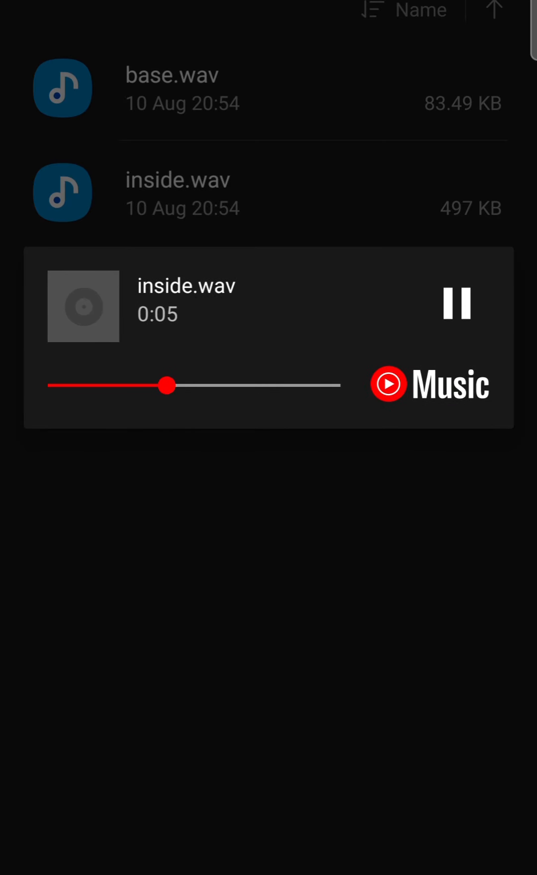
drag(167, 385, 271, 385)
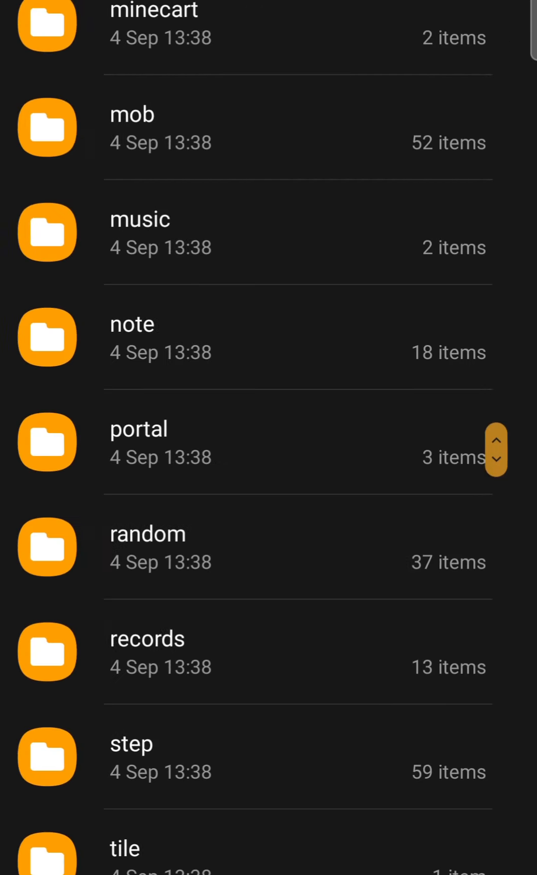
scroll(down, 3)
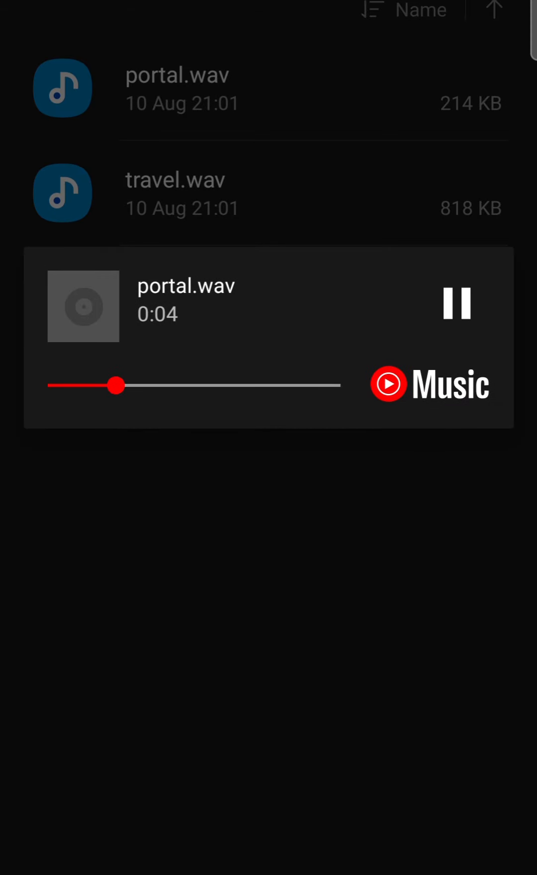
Skip ahead in the portal.wav, travel.wav and trigger.wav previews.
drag(116, 385, 234, 385)
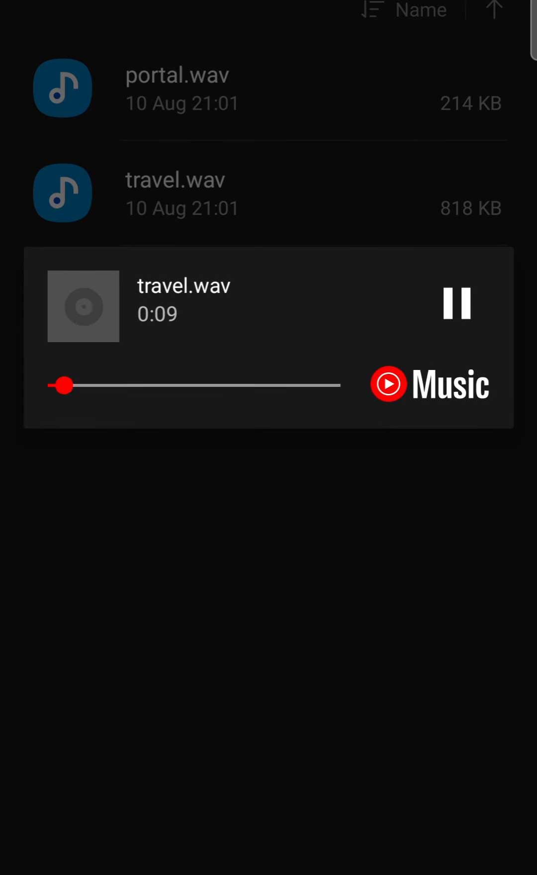
drag(63, 386, 125, 386)
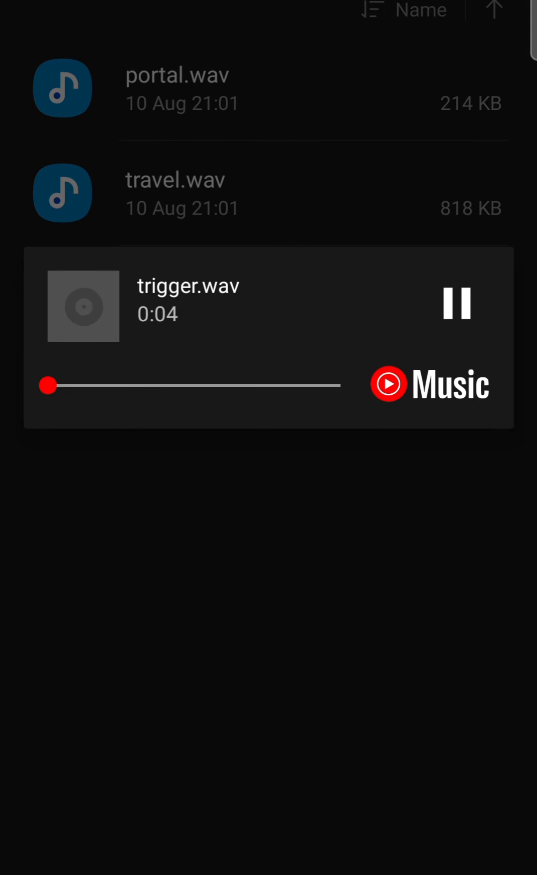
drag(48, 385, 190, 385)
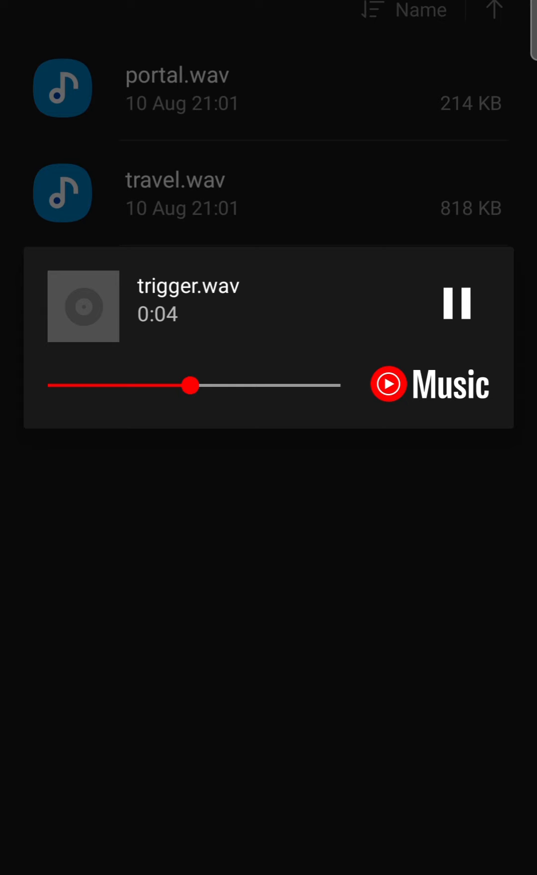
drag(190, 385, 338, 385)
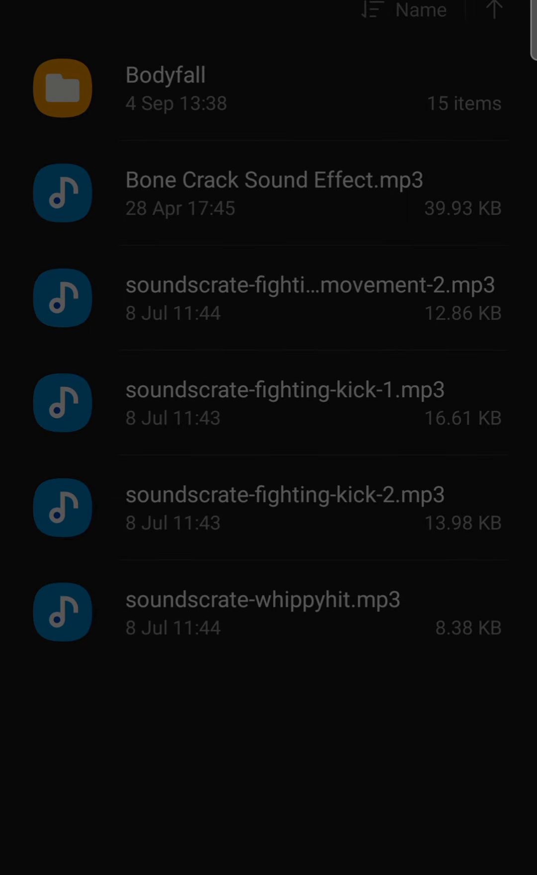
Play Bone Crack Sound Effect.mp3, then Bodyfall Dirt.mp3 and bodyfallondirt06.wav from Bodyfall.
click(275, 192)
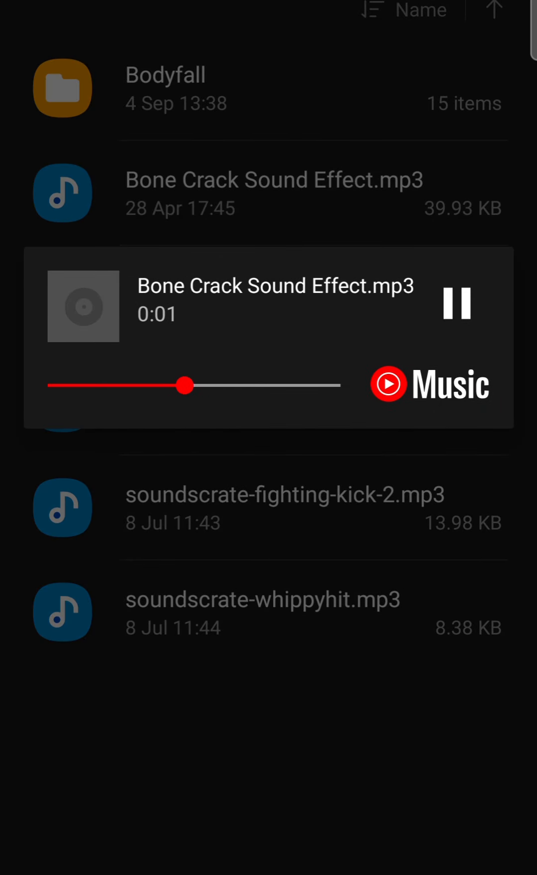
click(285, 508)
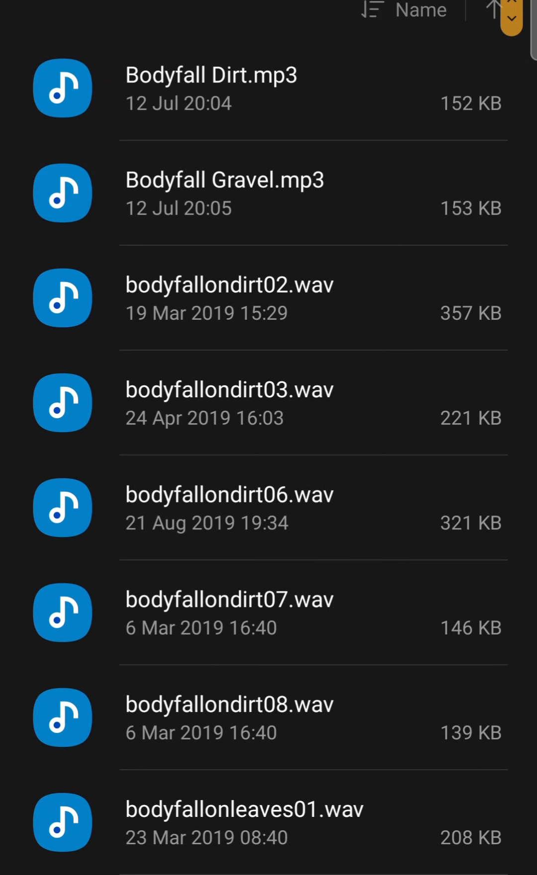
click(211, 75)
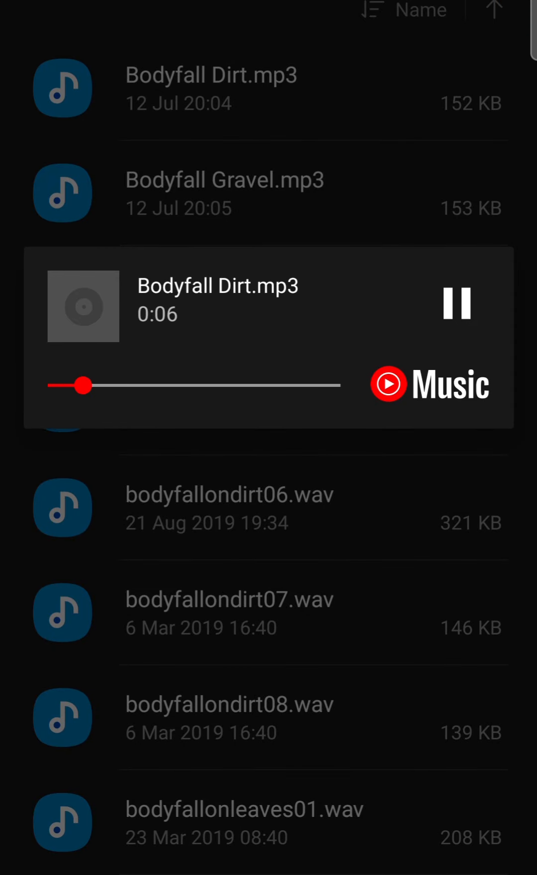
drag(82, 385, 176, 385)
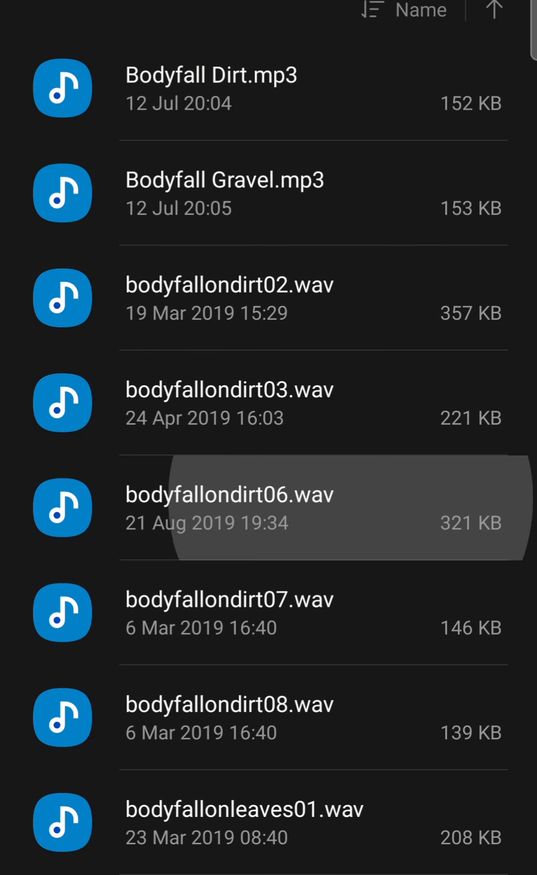
click(229, 506)
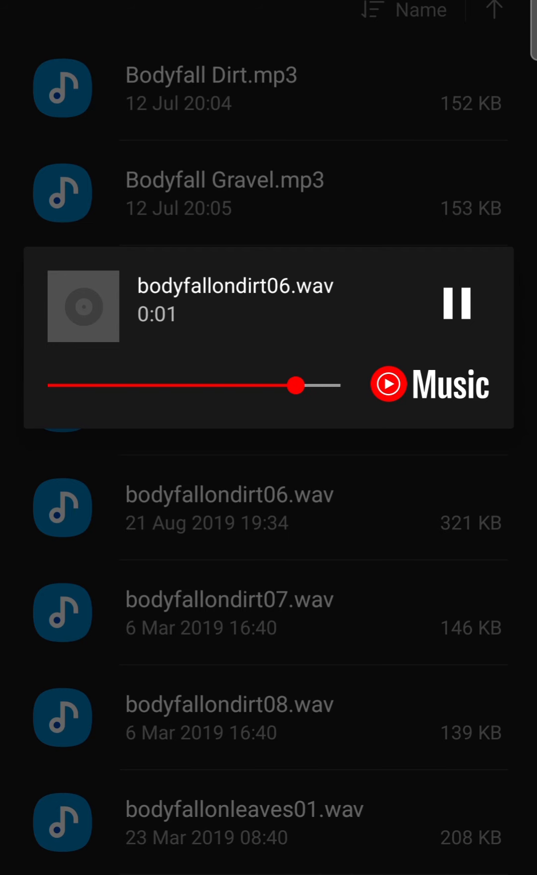